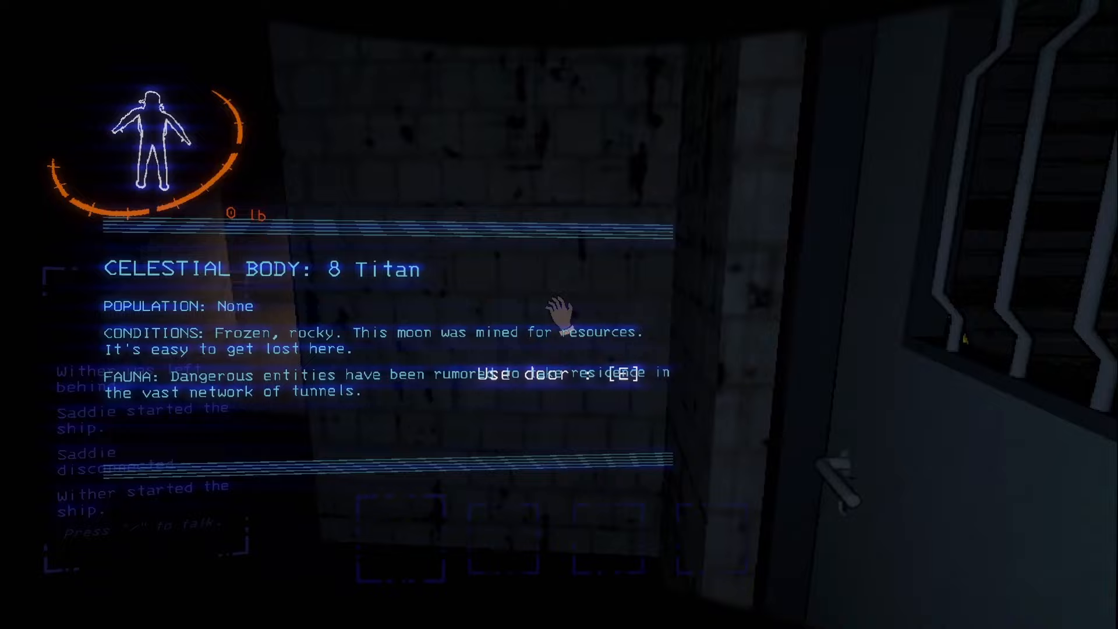
- Enter the facility through the main entrance door into the dark stairwell
key("e")
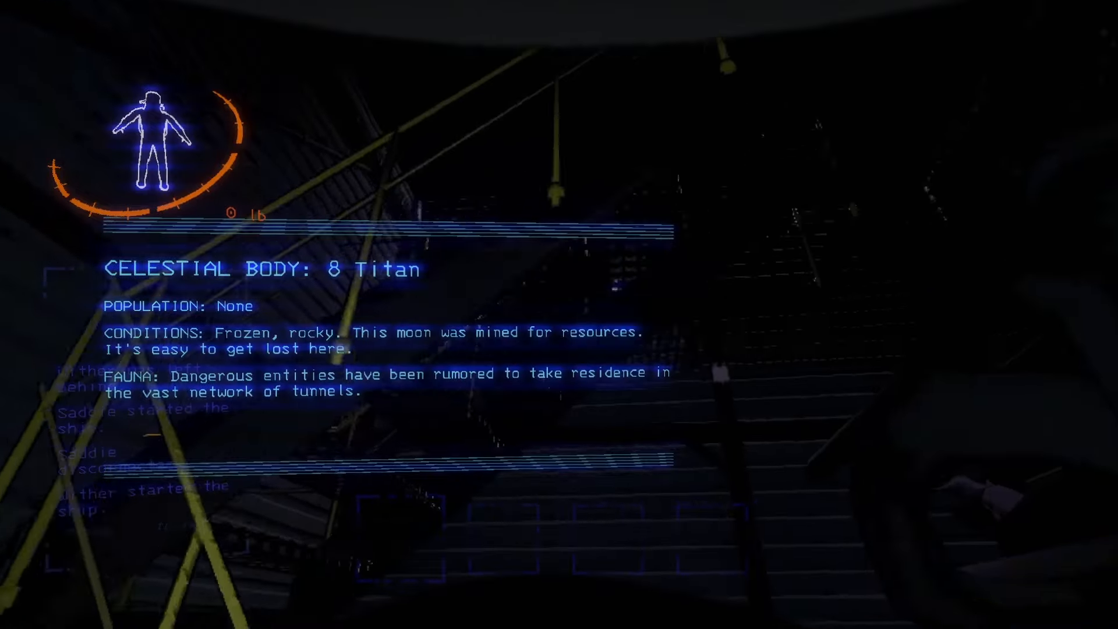